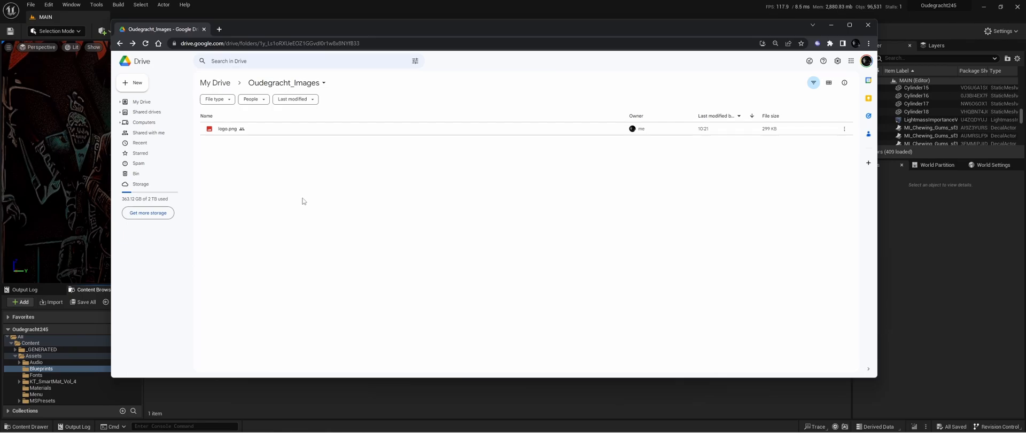
mouse_move(290, 211)
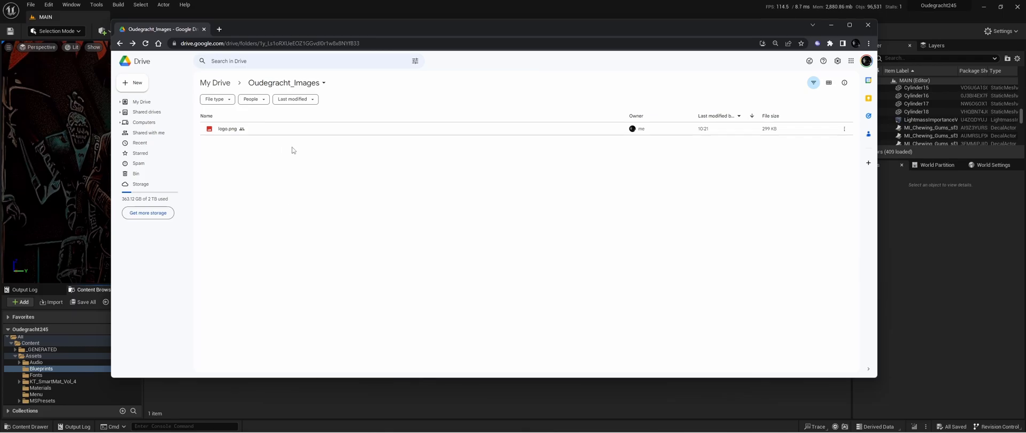
mouse_move(393, 214)
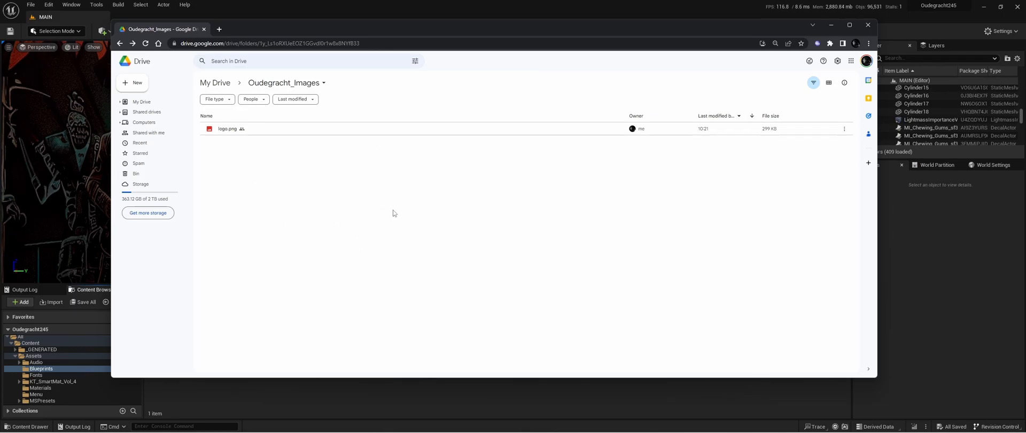
mouse_move(228, 137)
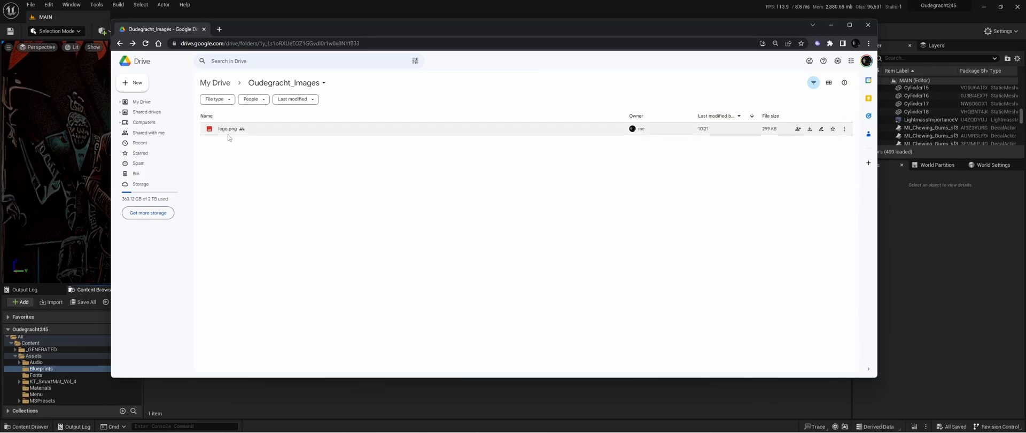
- Share logo.png so anyone with the link can view it, and copy its link
right_click(227, 128)
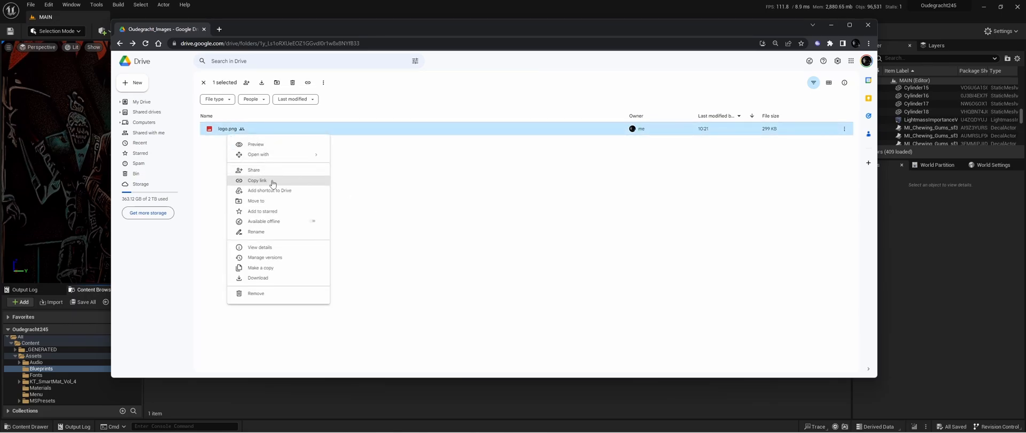
click(254, 170)
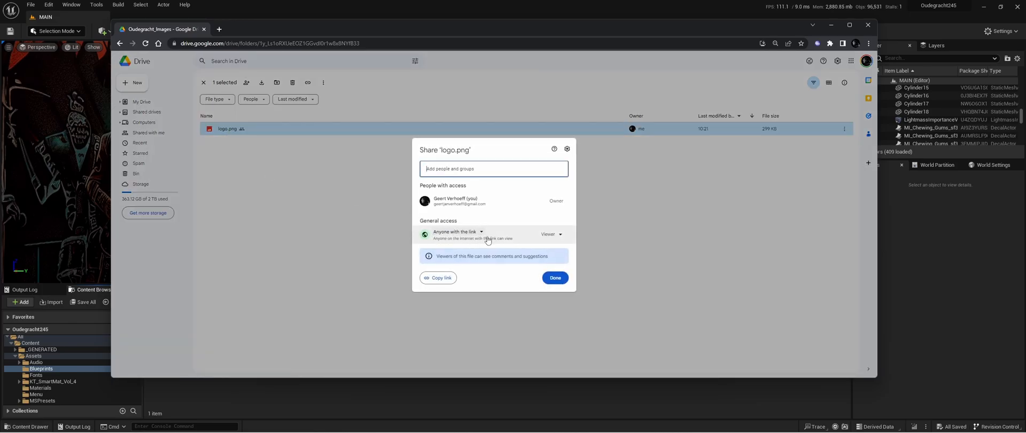
click(438, 278)
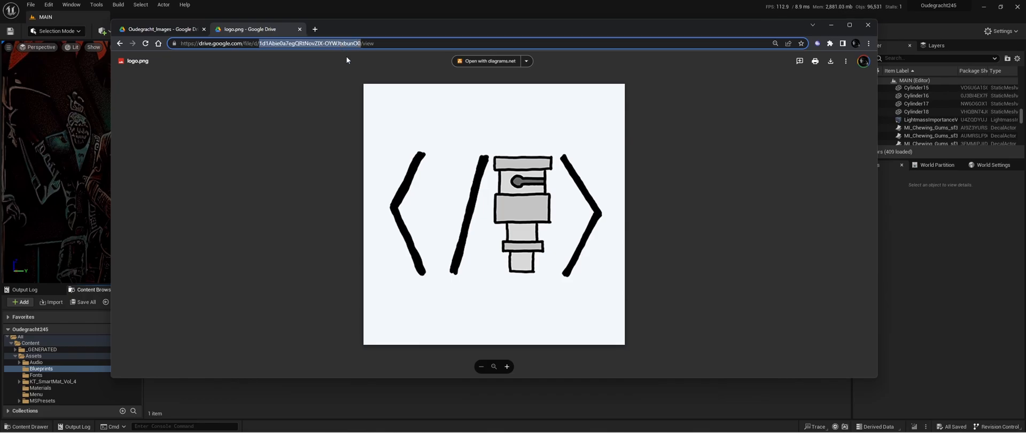
mouse_move(331, 137)
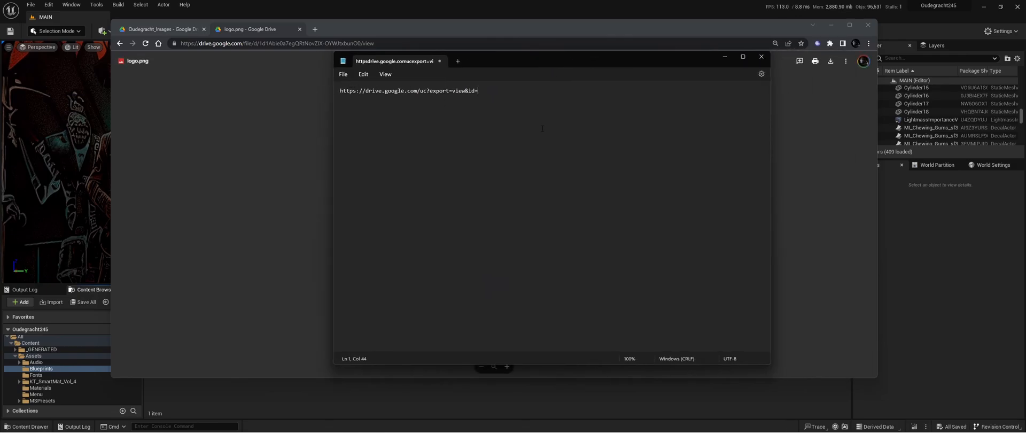
- Build the drive.google.com/uc?export=view&id= link with file id 1d1Abie0a7egQRtNovZIX-OYWJtxbunO0 and copy it
text(1d1Abie0a7egQRtNovZIX-OYWJtxbunO0)
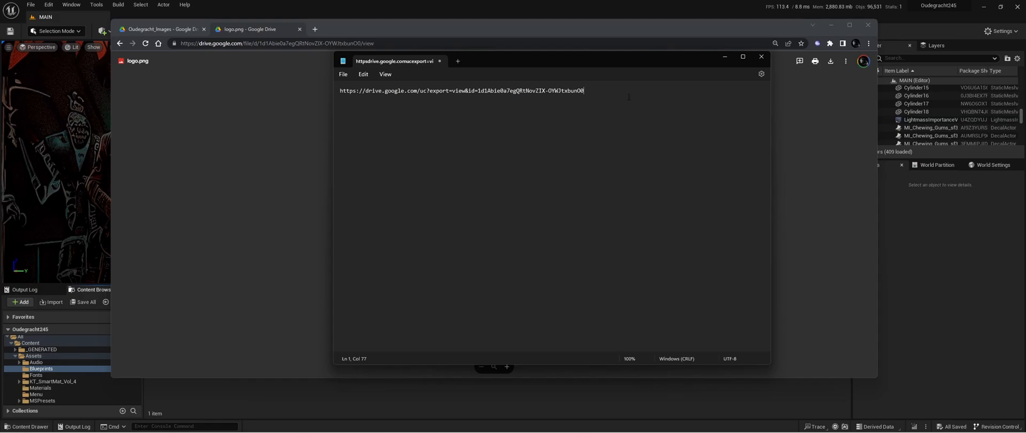
key(ctrl+a)
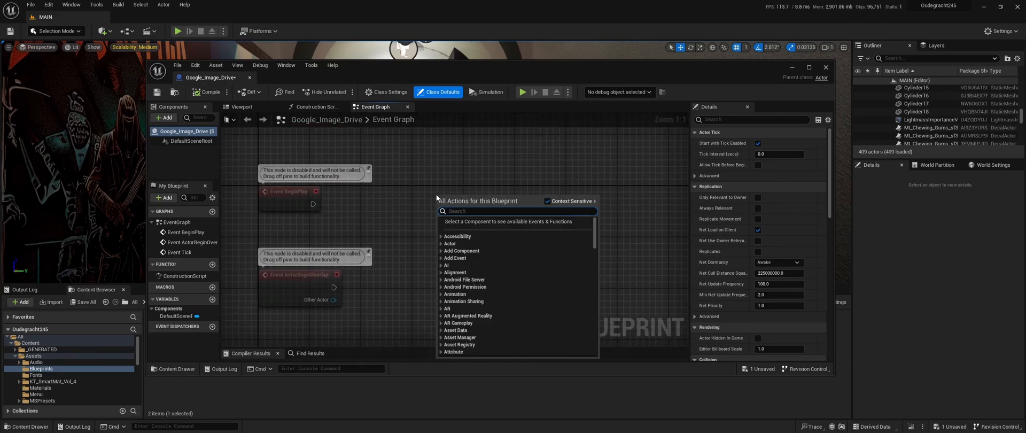
- Search for 'image' and add a Download Image node to the event graph
text(image)
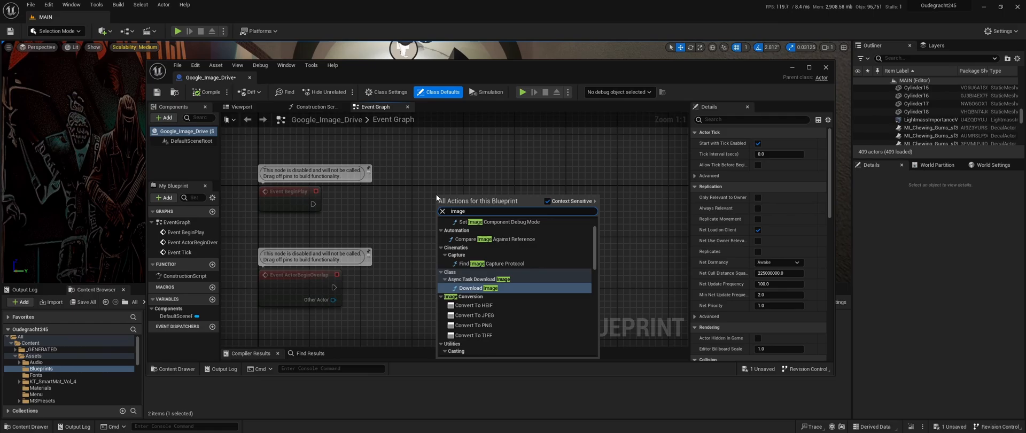
text(ur)
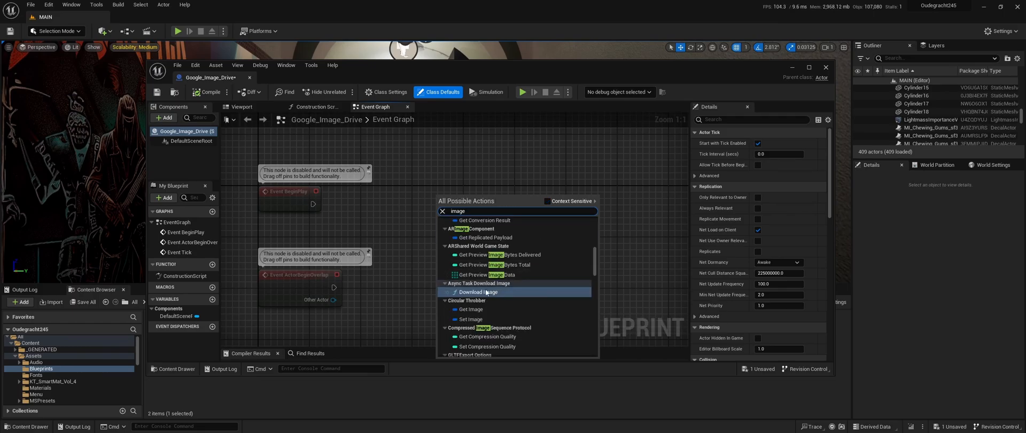
click(478, 292)
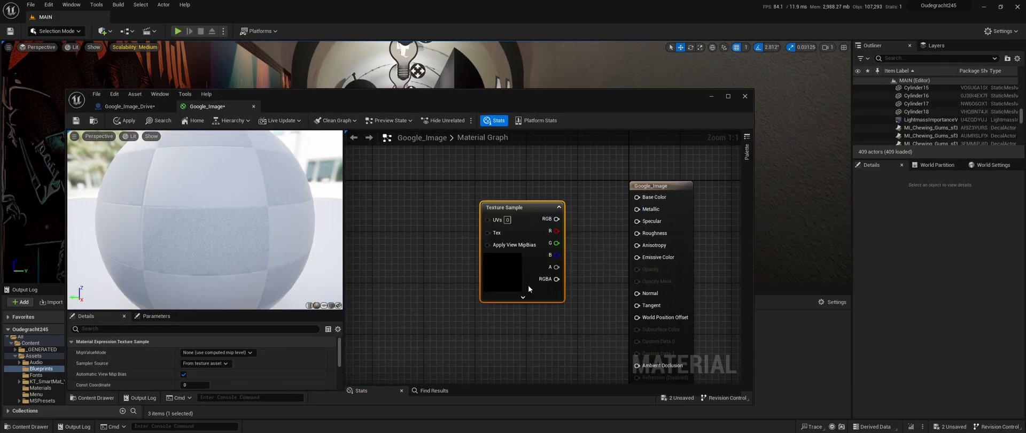
- Wire Texture Sample RGB to Base Color, convert it to parameter 'Image', and save the material
drag(556, 218, 636, 196)
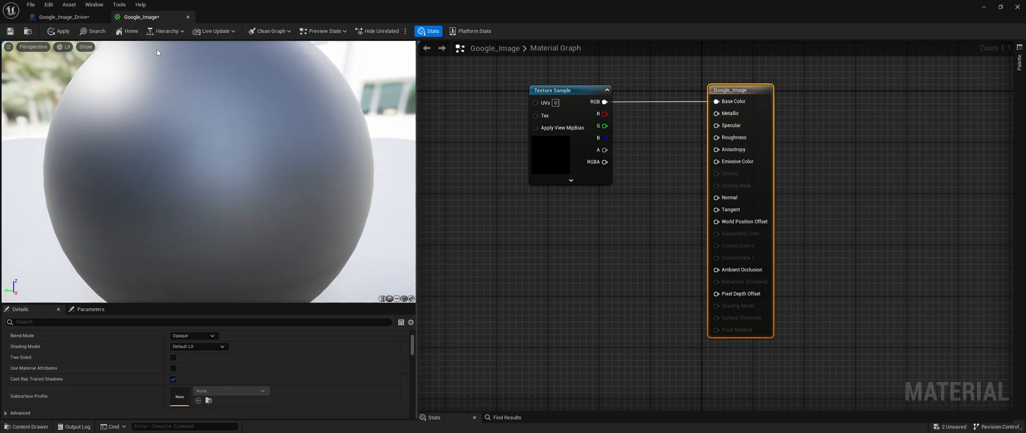
mouse_move(9, 31)
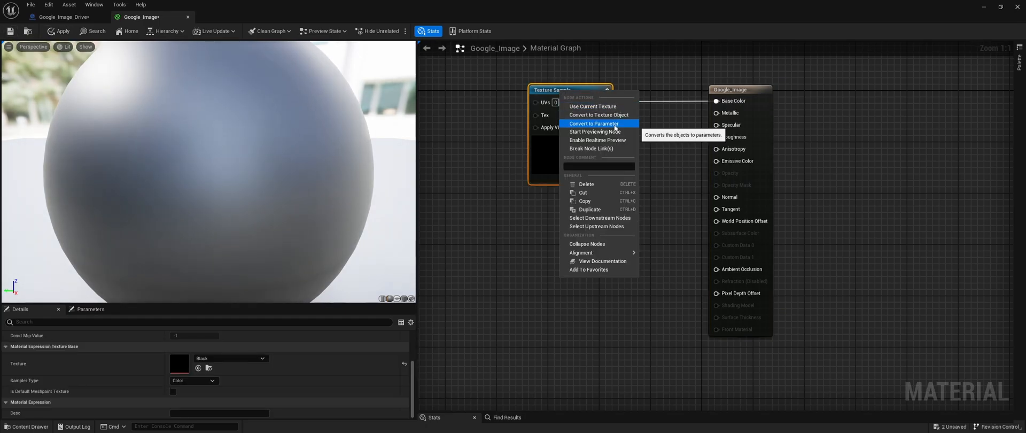
click(594, 124)
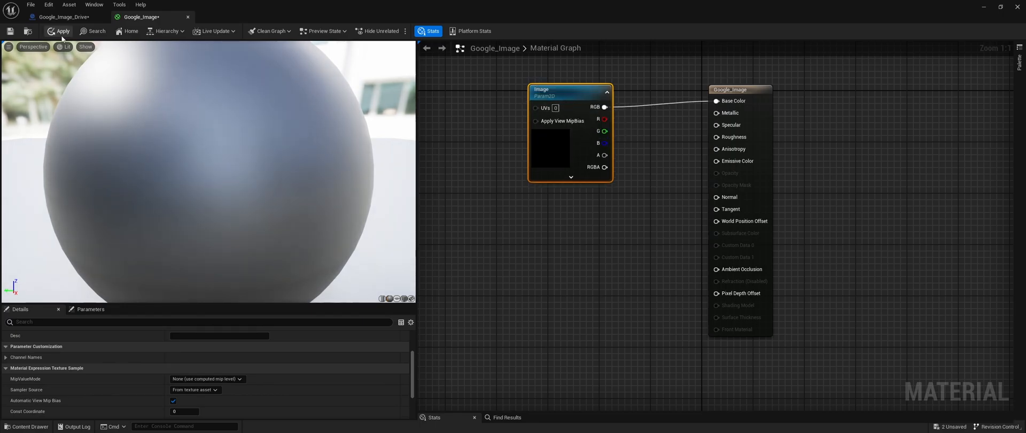
click(58, 31)
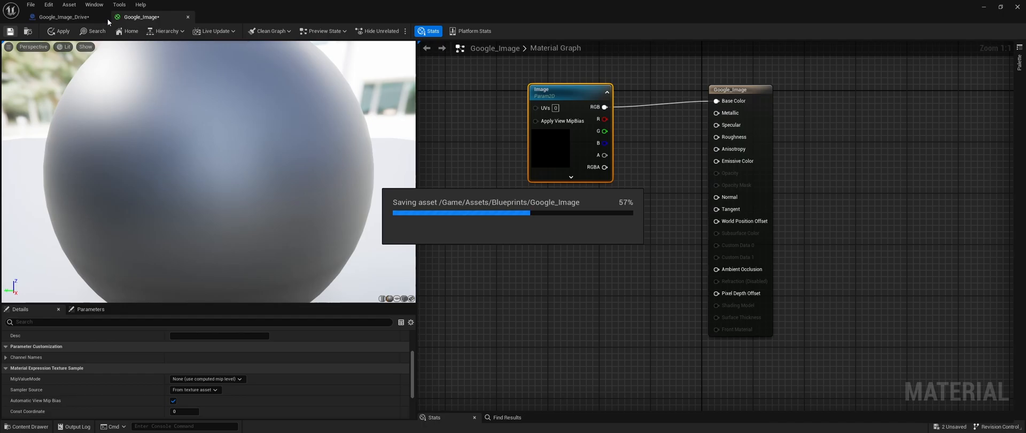
click(59, 16)
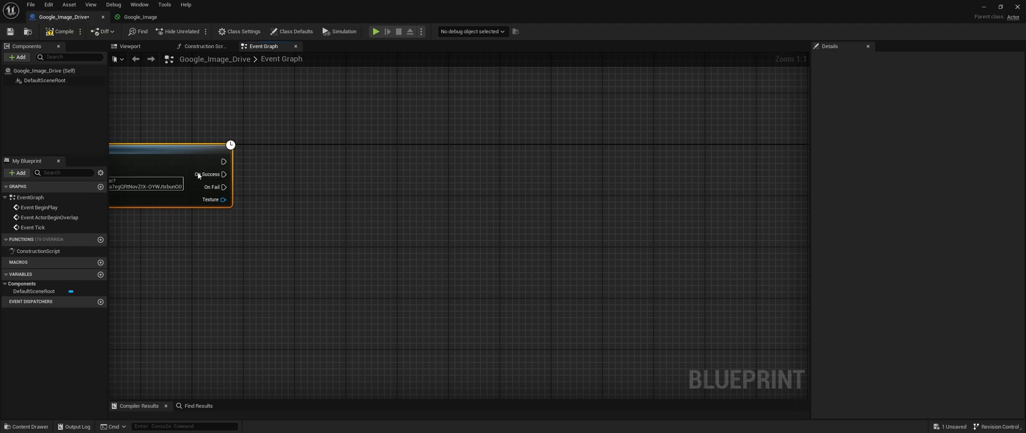
- Connect a Print String node printing SUCCES to Download Image's On Success pin
drag(224, 173, 351, 174)
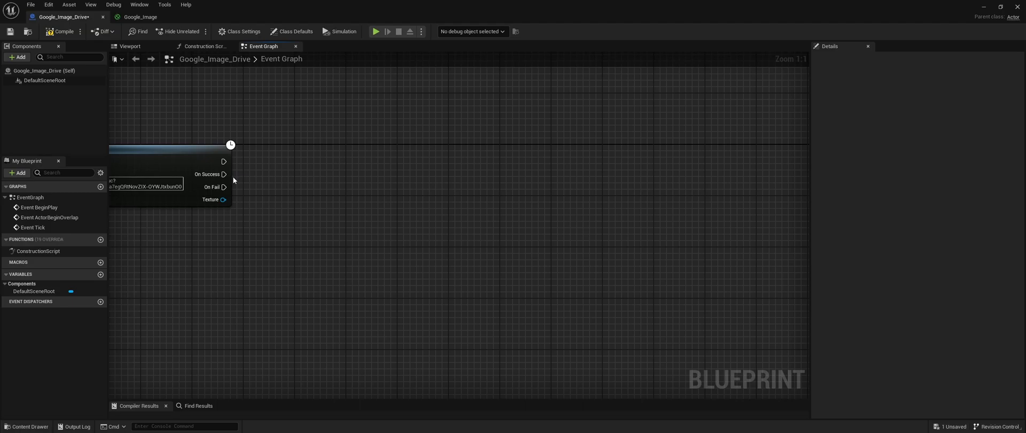
drag(225, 174, 319, 163)
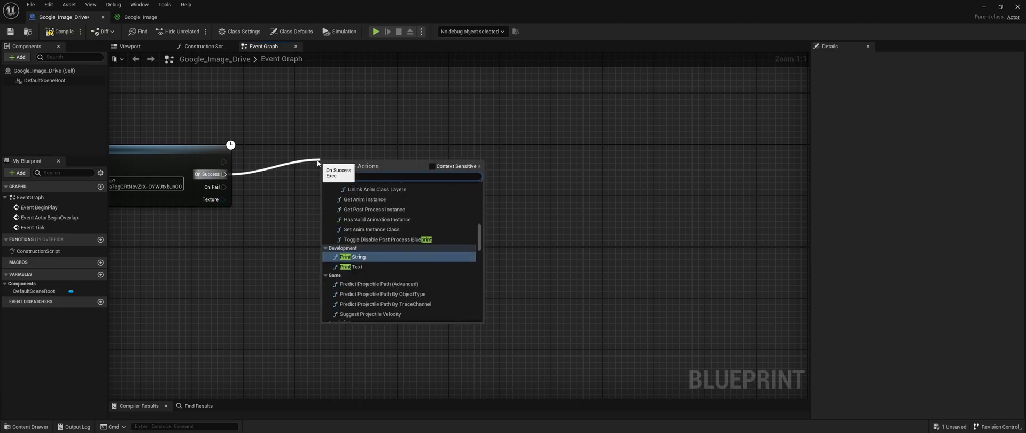
click(358, 257)
text(plane)
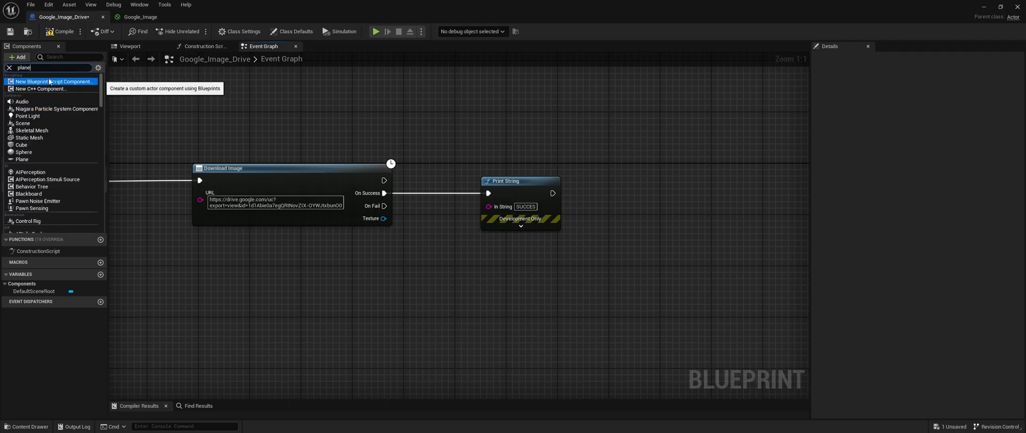
- Add a plane component named Image and give it the Google_Image material
click(21, 159)
text(Image)
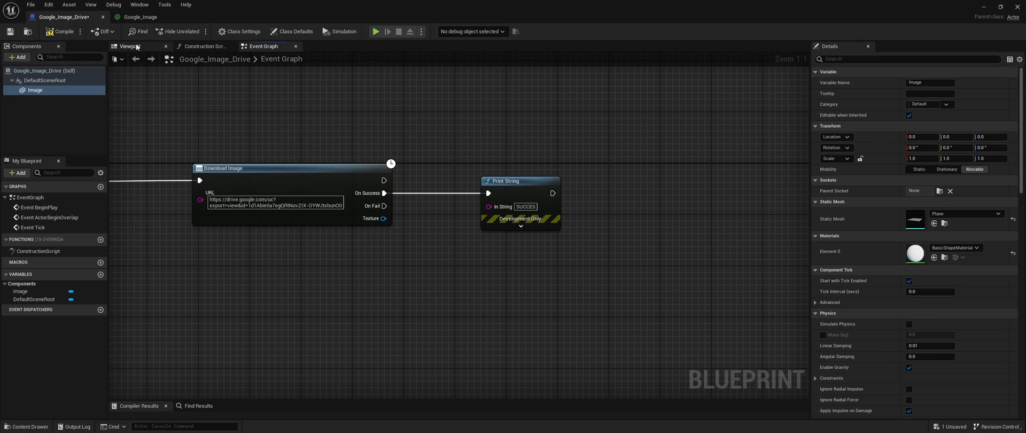
click(128, 46)
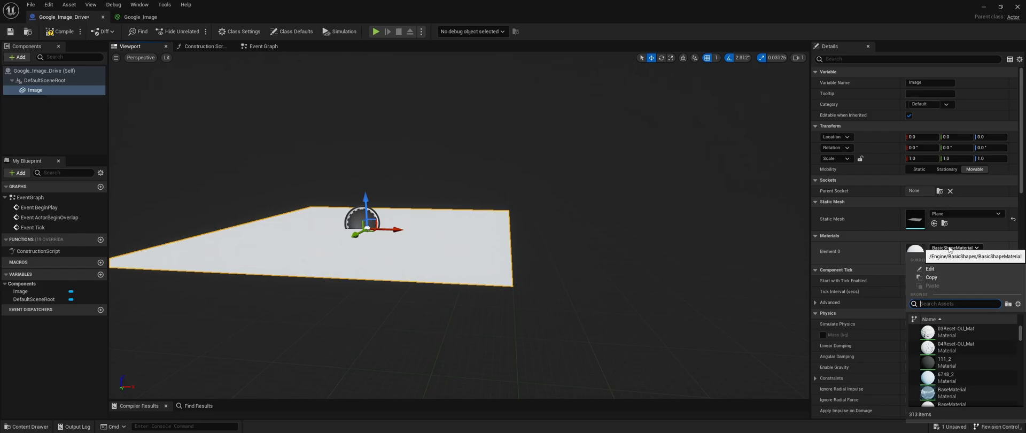
text(imag)
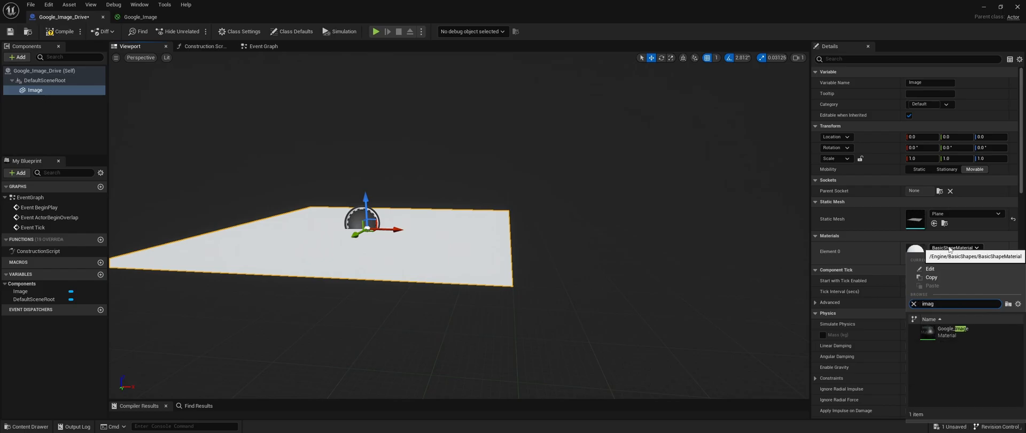
mouse_move(948, 331)
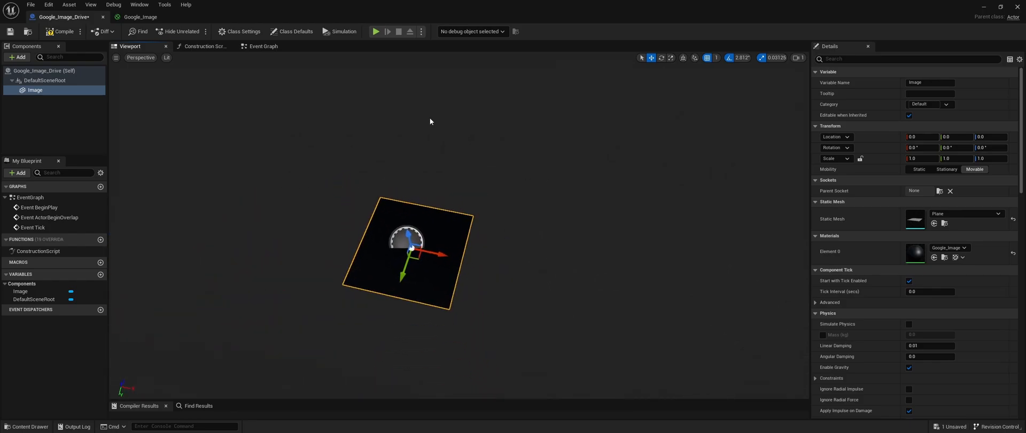
click(262, 45)
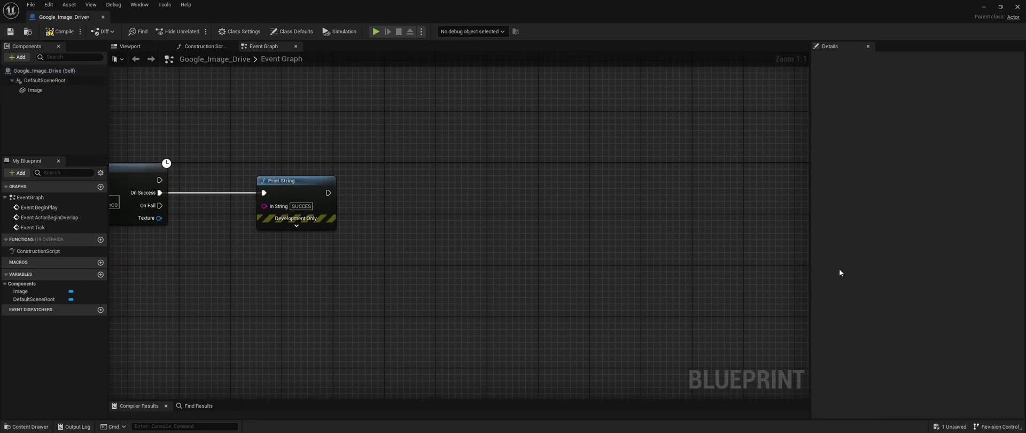
mouse_move(341, 210)
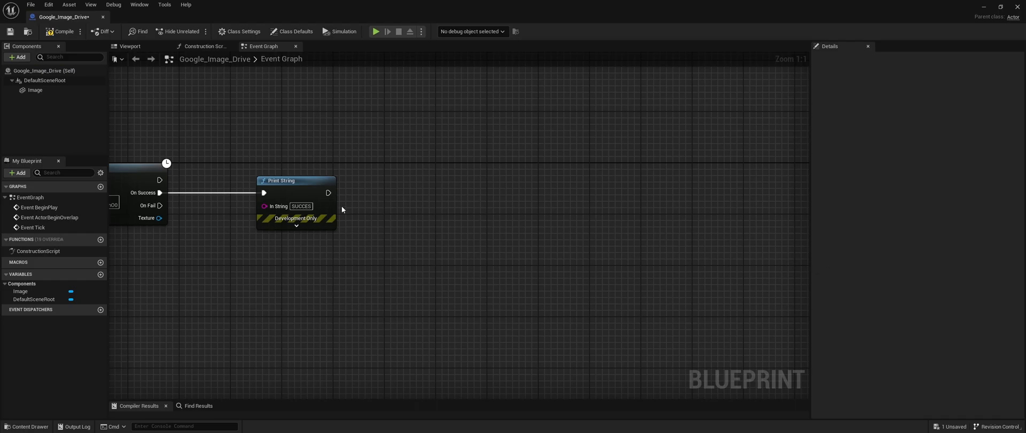
- Add Create Dynamic Material Instance on the Image component with Google_Image as source material
click(35, 90)
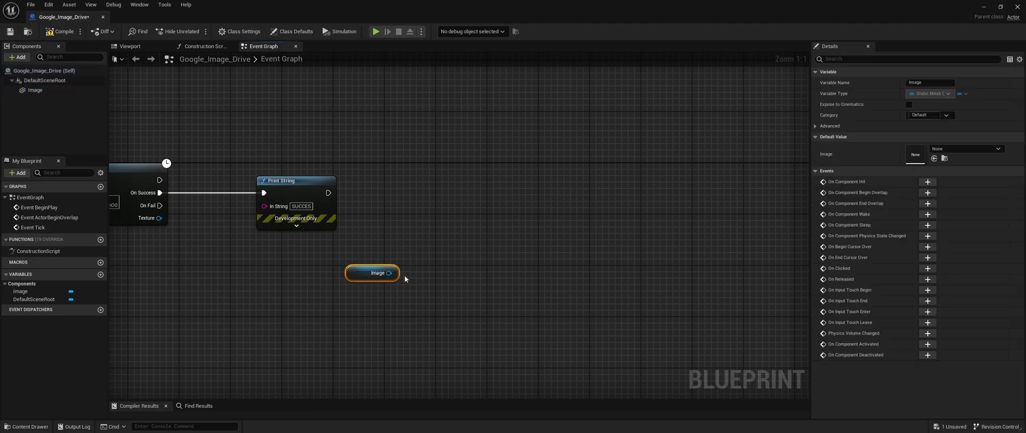
mouse_move(296, 276)
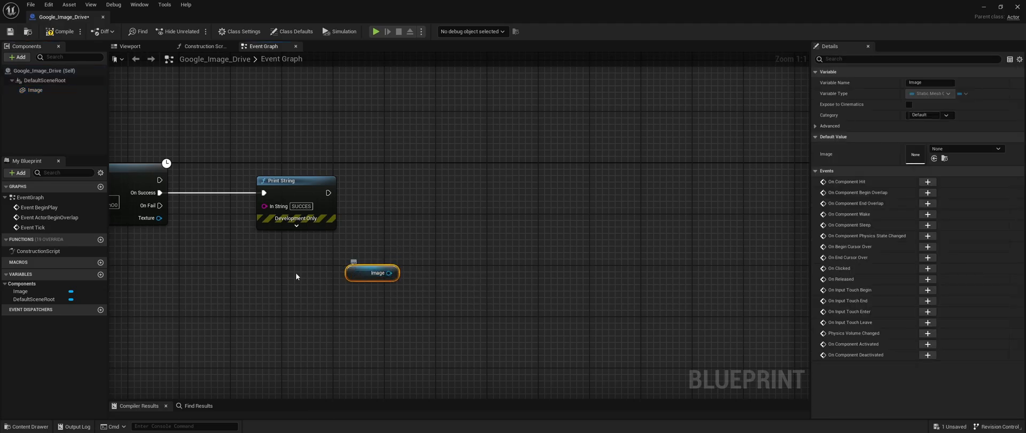
drag(388, 273, 426, 202)
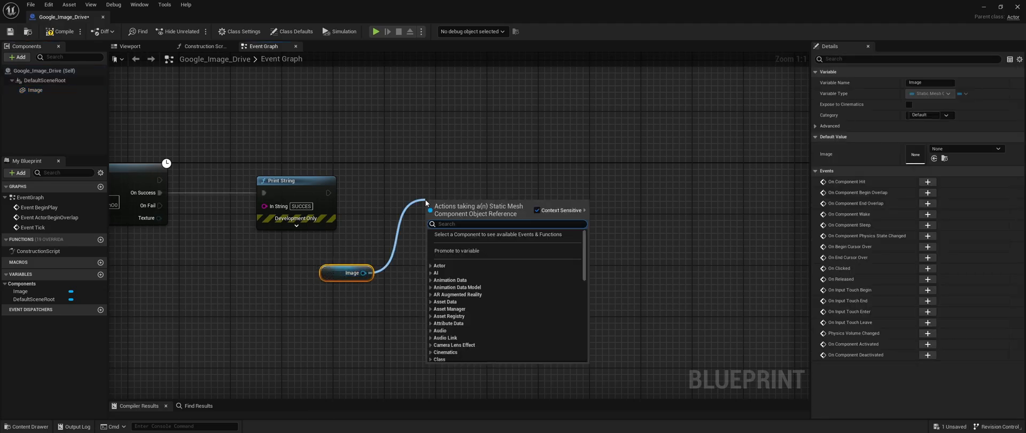
text(create a)
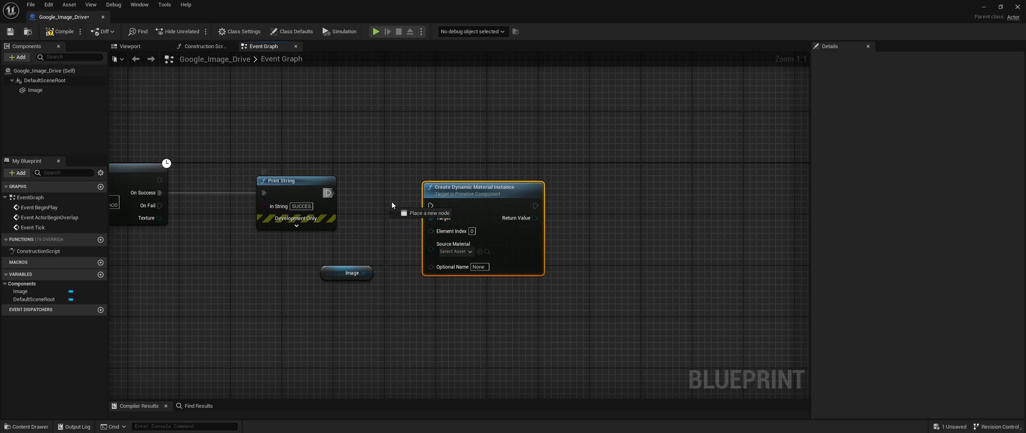
drag(364, 272, 431, 205)
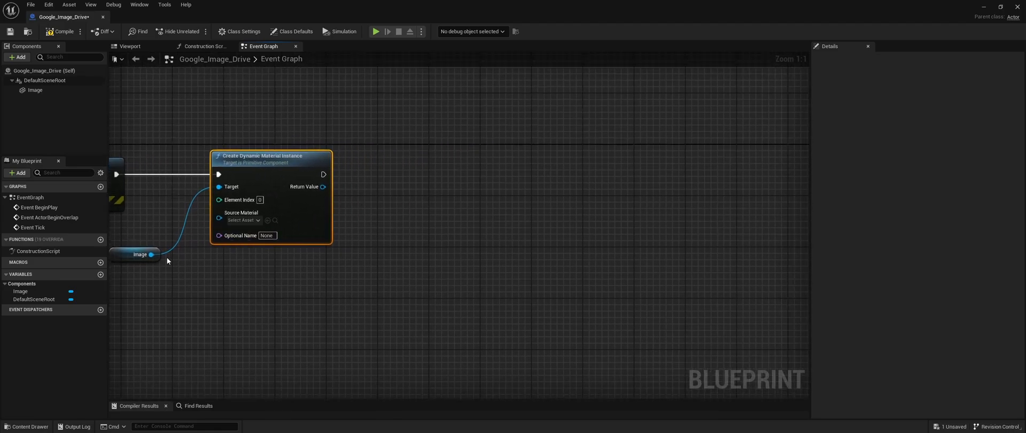
click(241, 220)
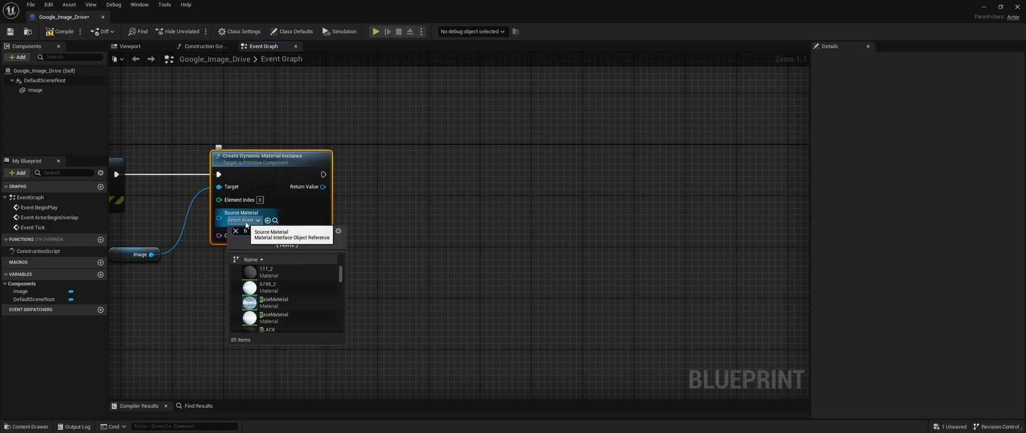
text(googl)
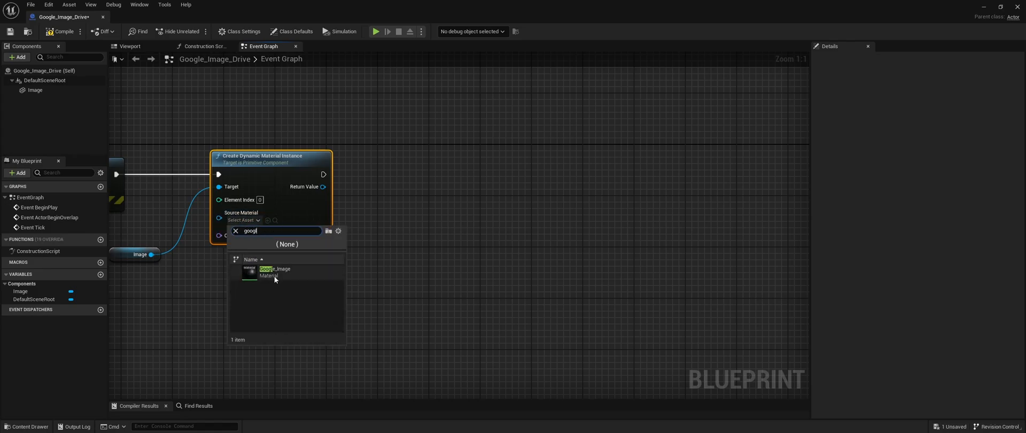
click(275, 271)
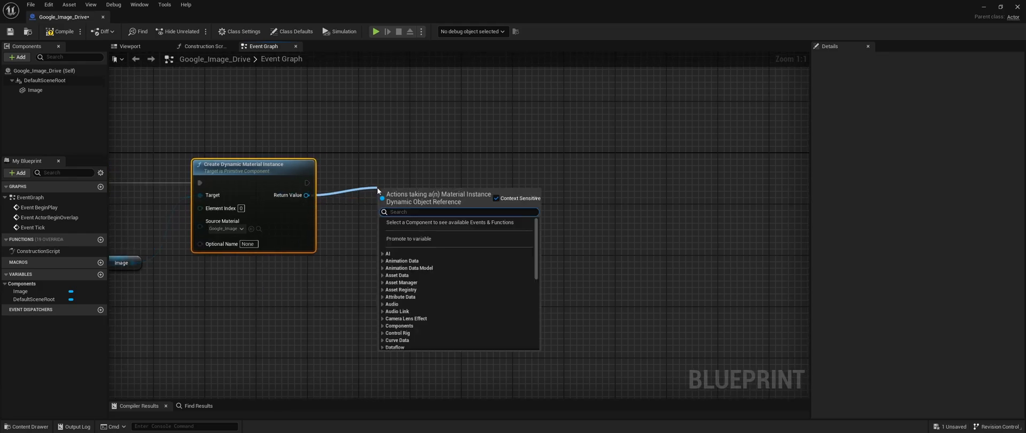
- Add Set Texture Parameter Value named Image fed by the downloaded texture, then close the blueprint
text(texture)
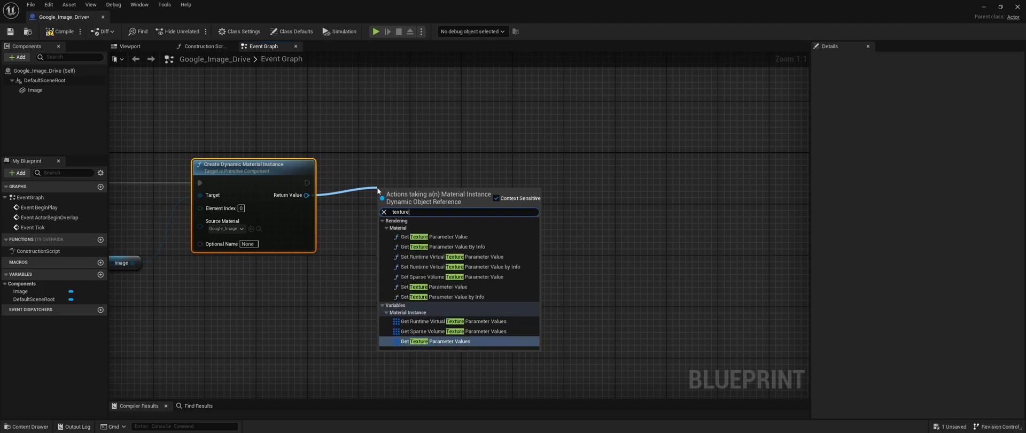
mouse_move(456, 288)
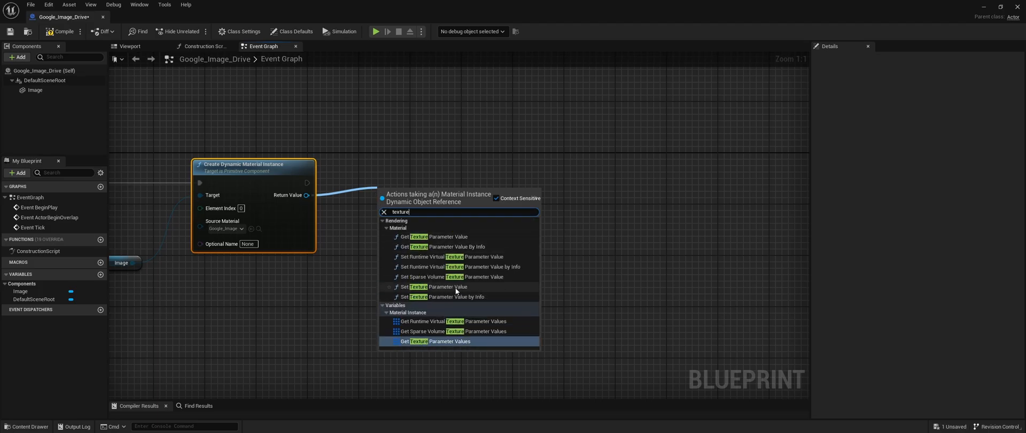
click(435, 287)
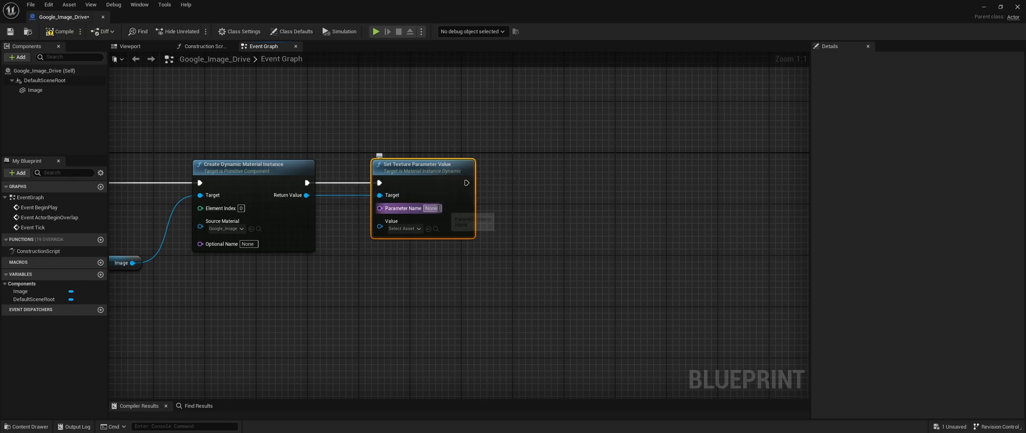
mouse_move(431, 208)
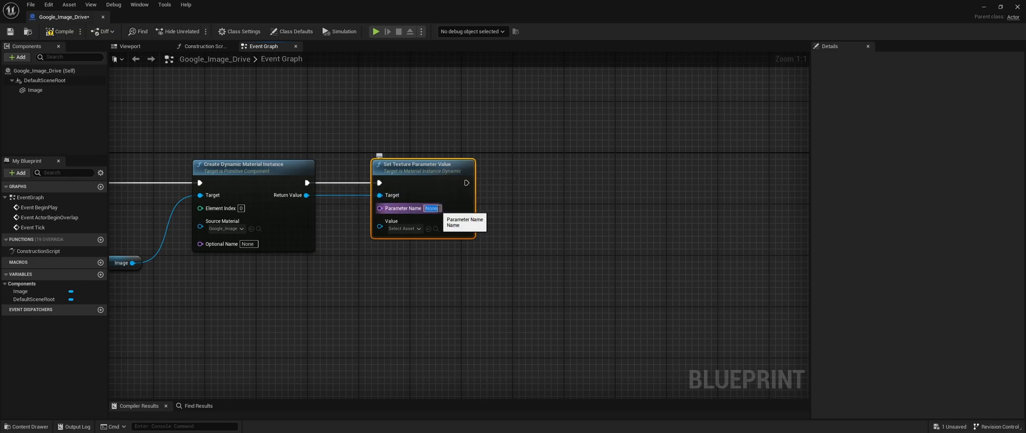
text(Image)
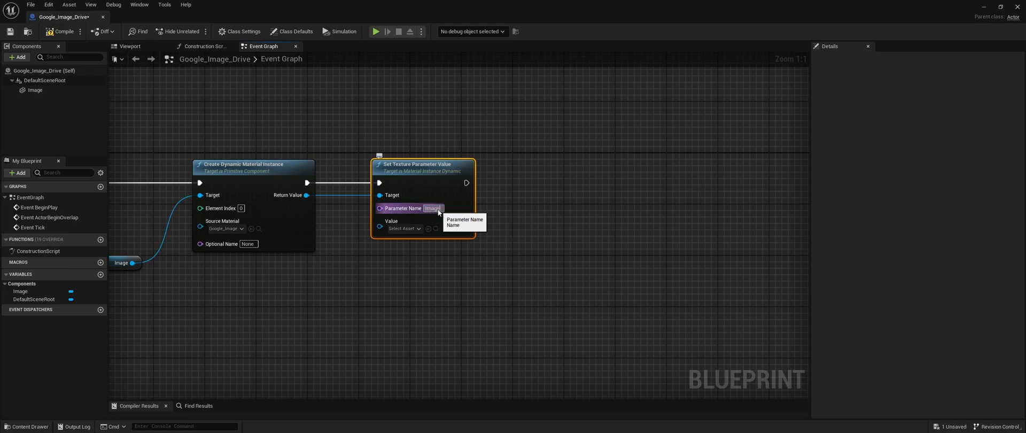
mouse_move(496, 249)
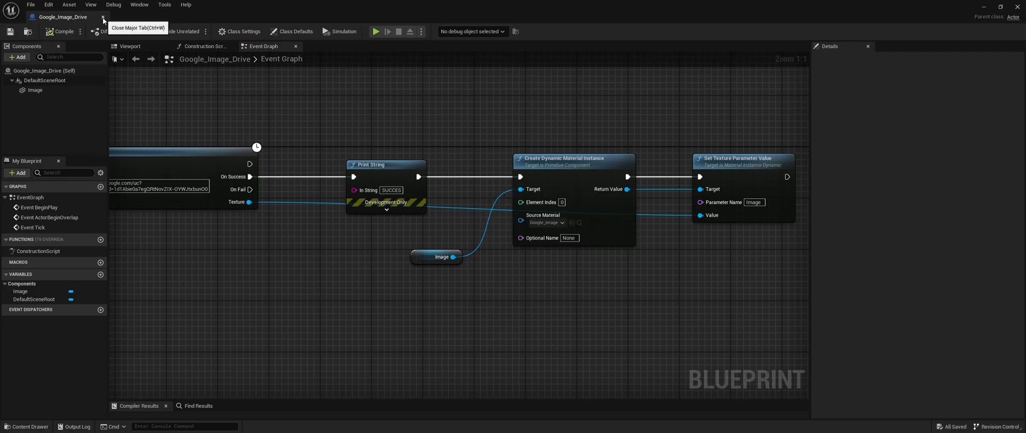
click(103, 16)
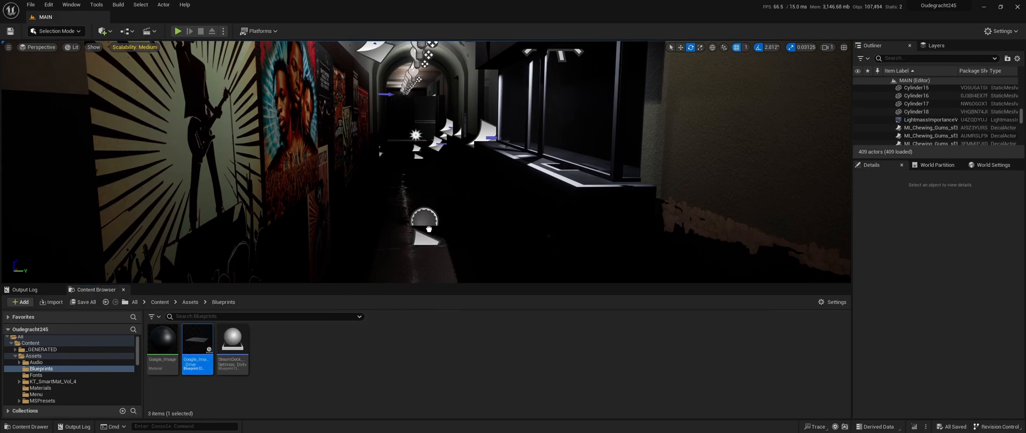
- Place a Google_Image_Drive actor in the MAIN level and start Play-in-Editor
click(424, 222)
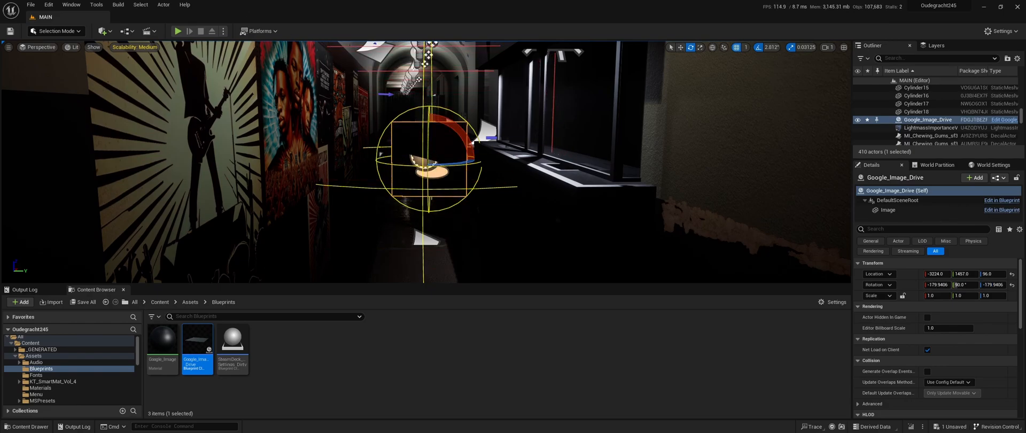
mouse_move(178, 31)
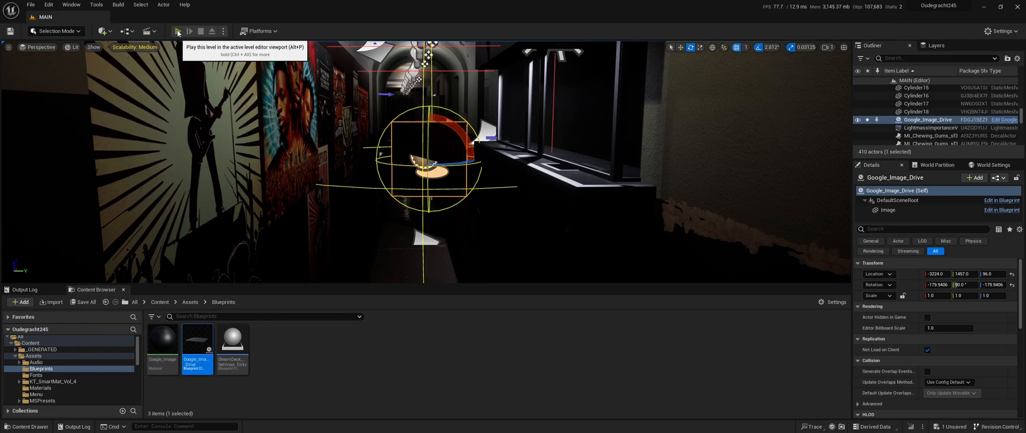
click(178, 31)
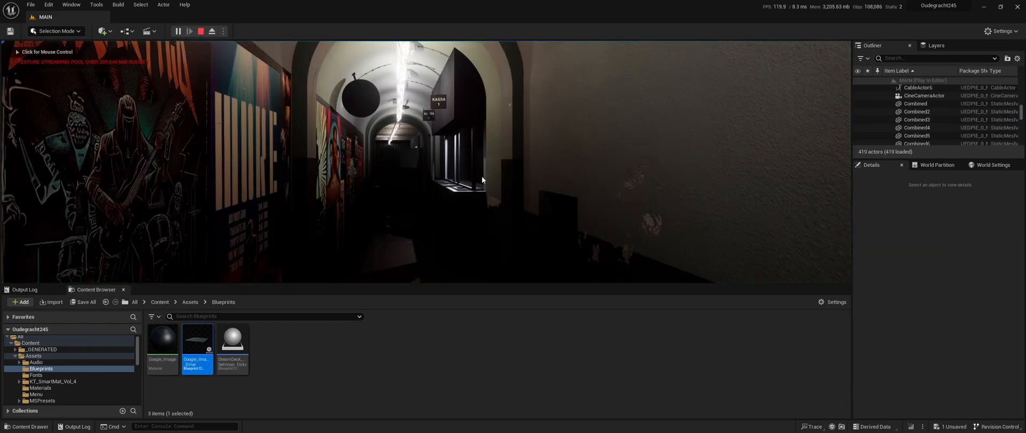